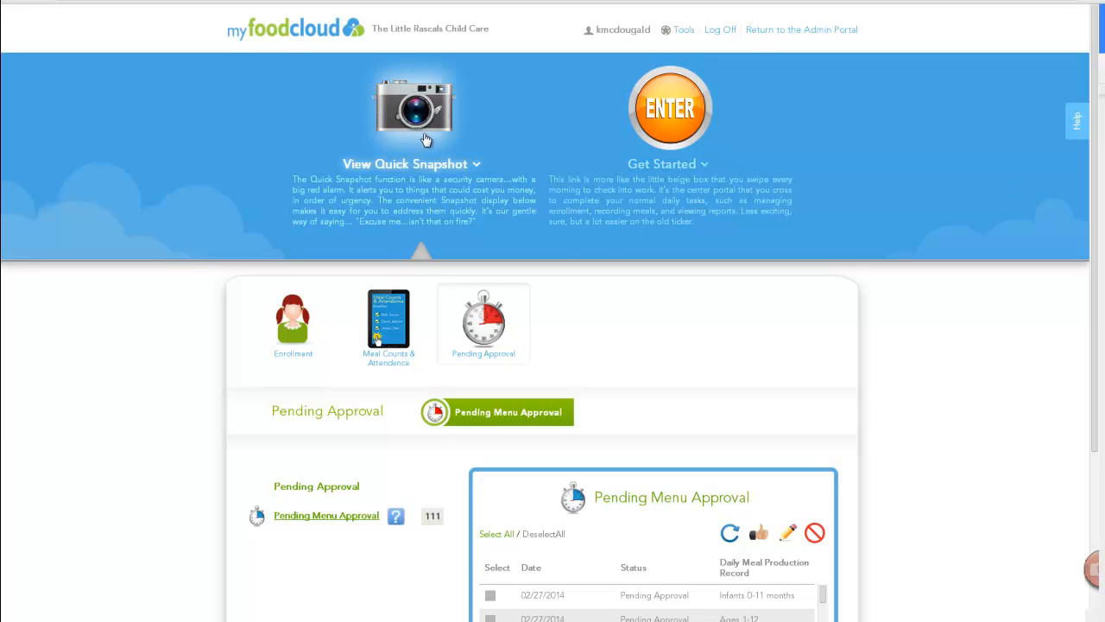
pyautogui.moveTo(531, 339)
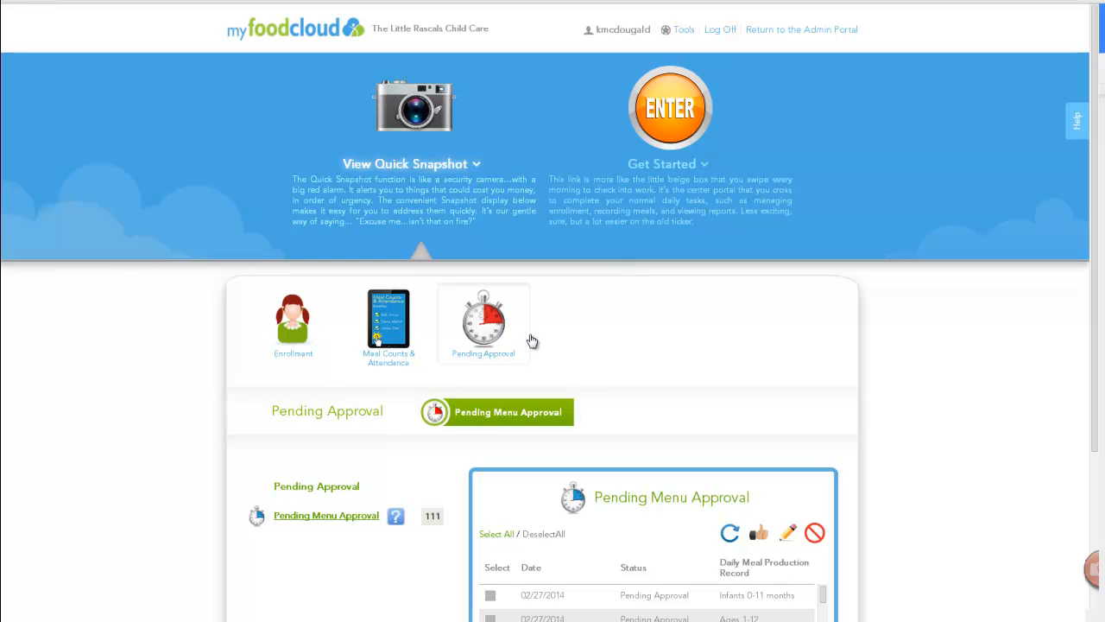
# - Approve the 02/27/2014 Infants and Ages 1-12 menus, then bring up overdue meal counts
pyautogui.scroll(-3)
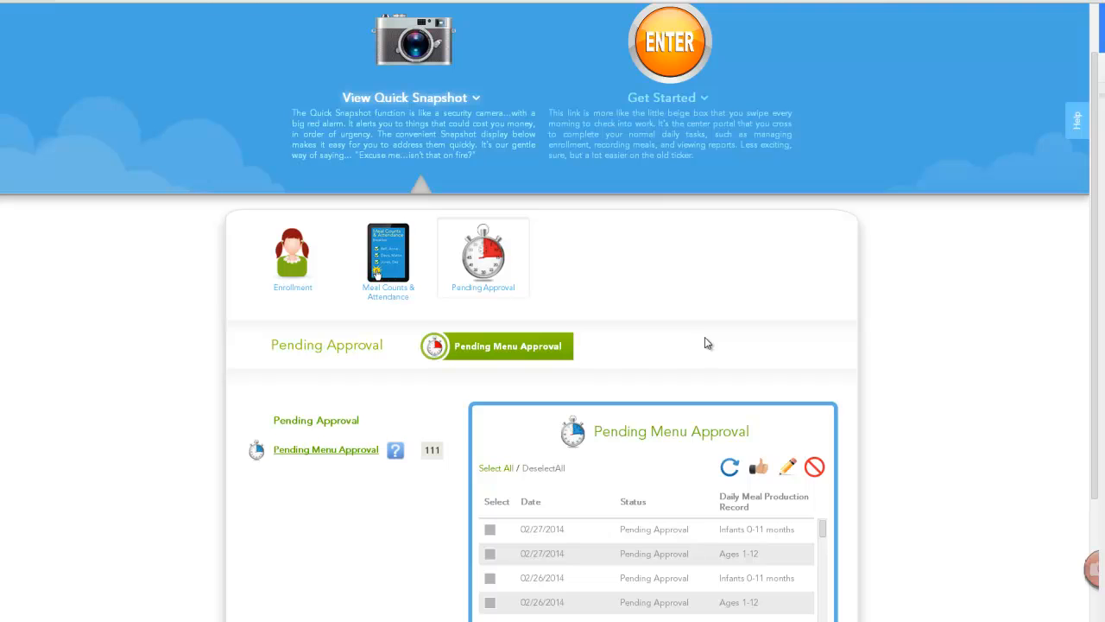
pyautogui.scroll(-3)
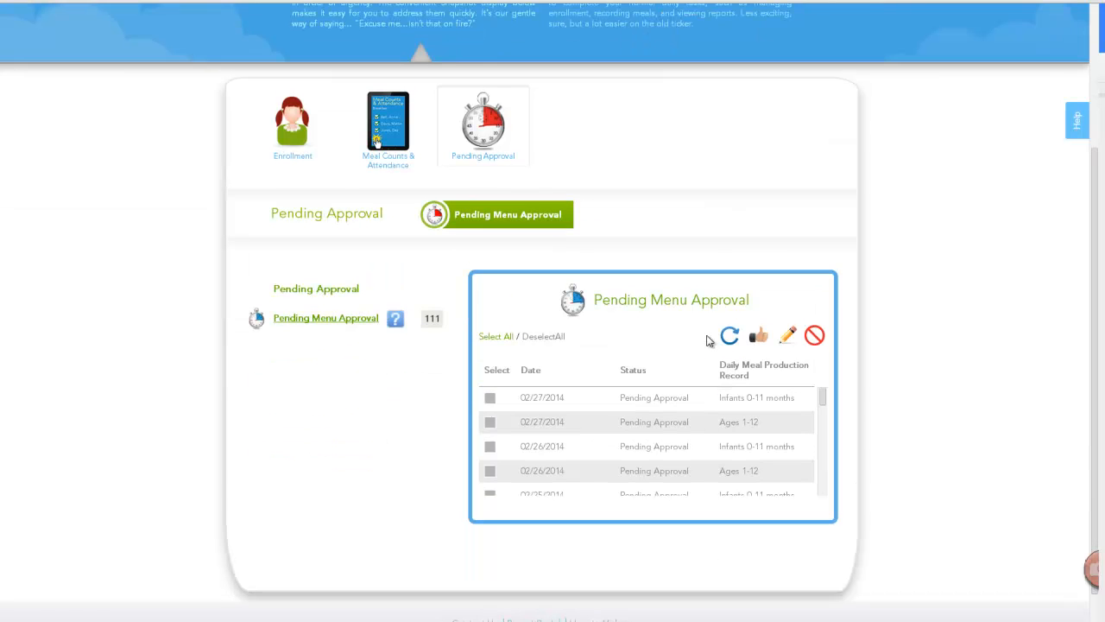
pyautogui.click(490, 422)
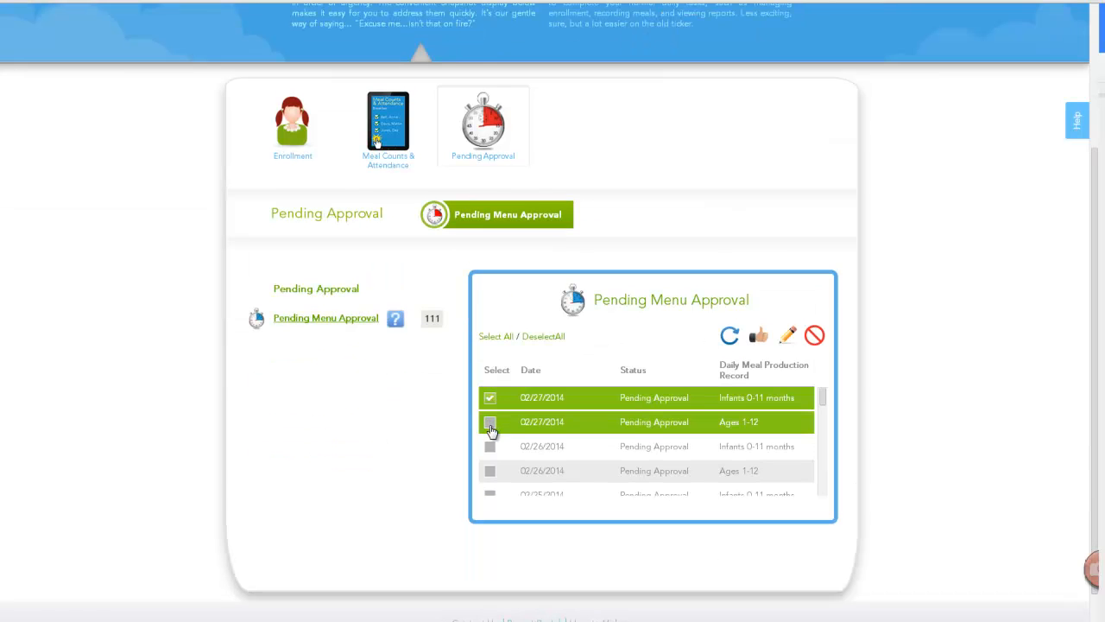
pyautogui.click(490, 422)
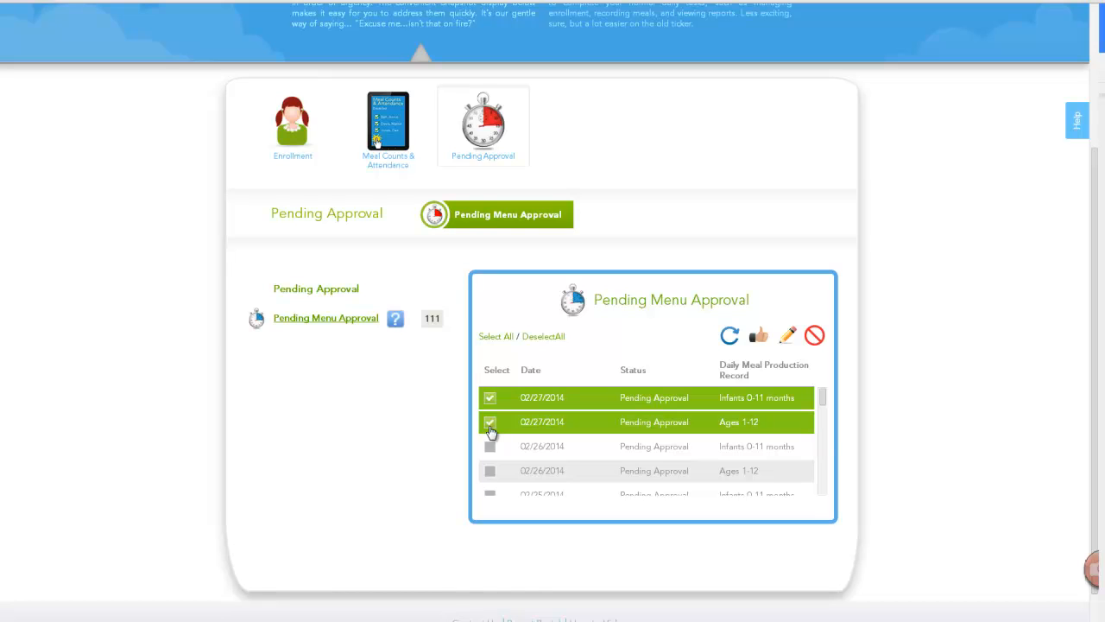
pyautogui.moveTo(509, 423)
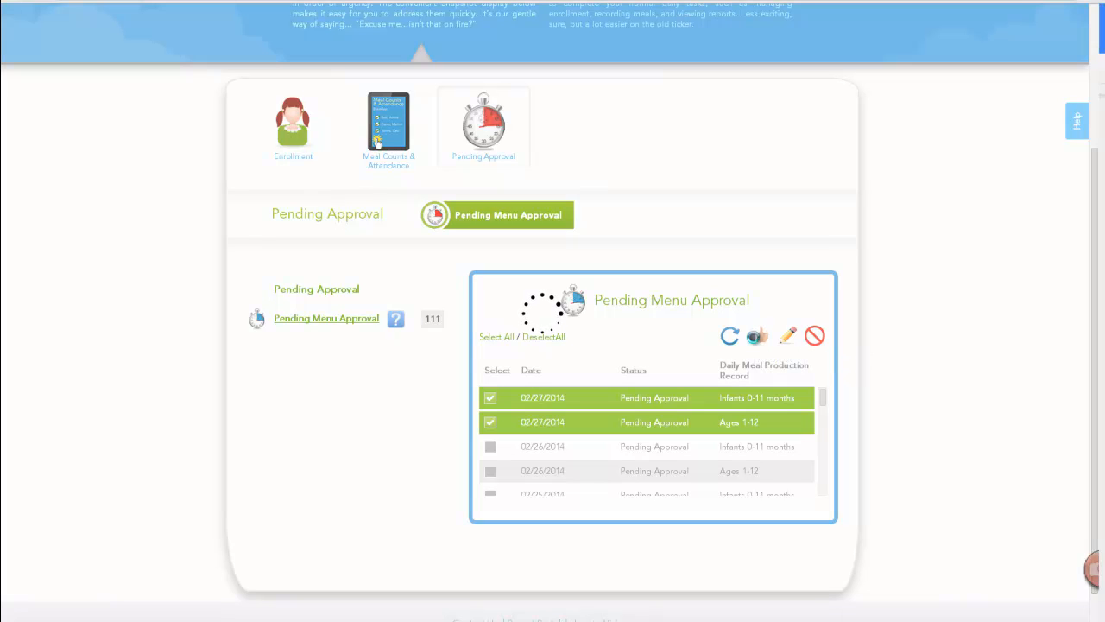
pyautogui.click(757, 335)
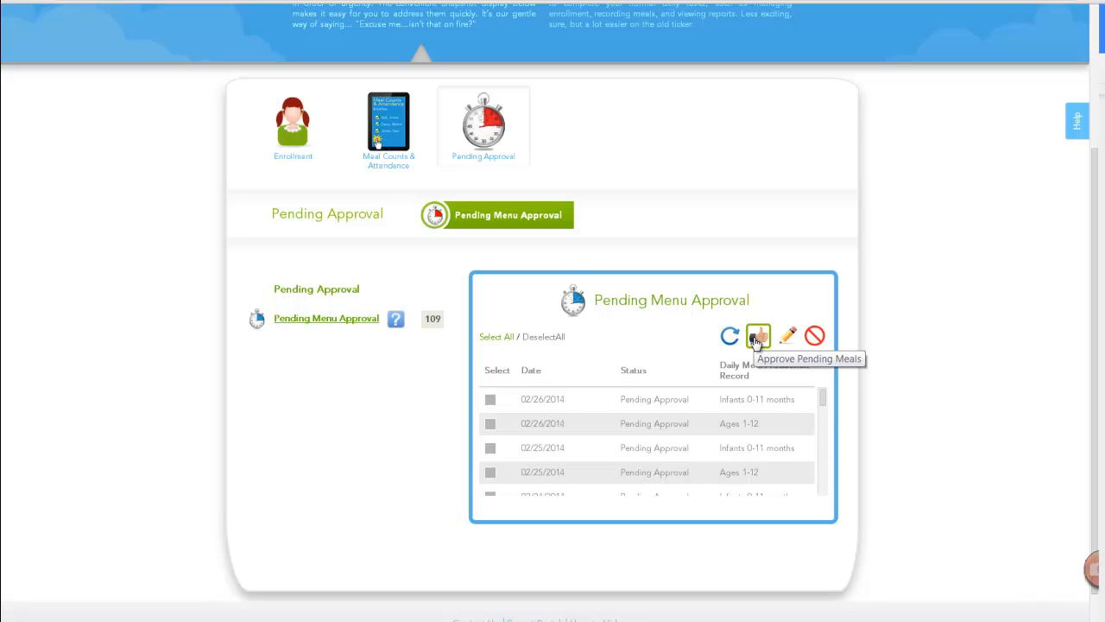
pyautogui.moveTo(685, 349)
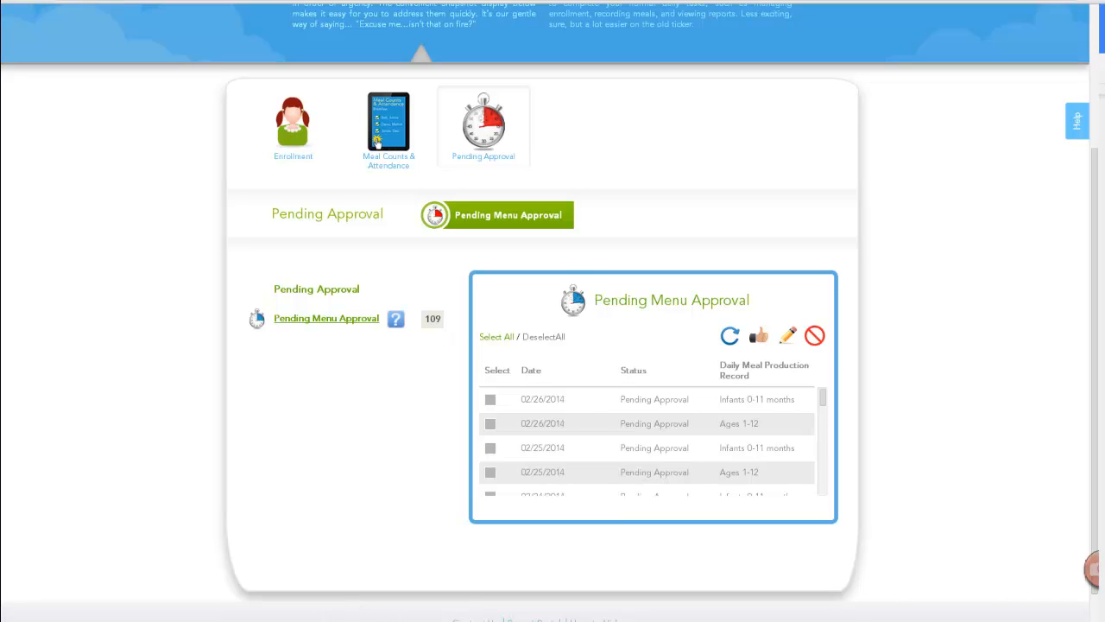
pyautogui.click(388, 121)
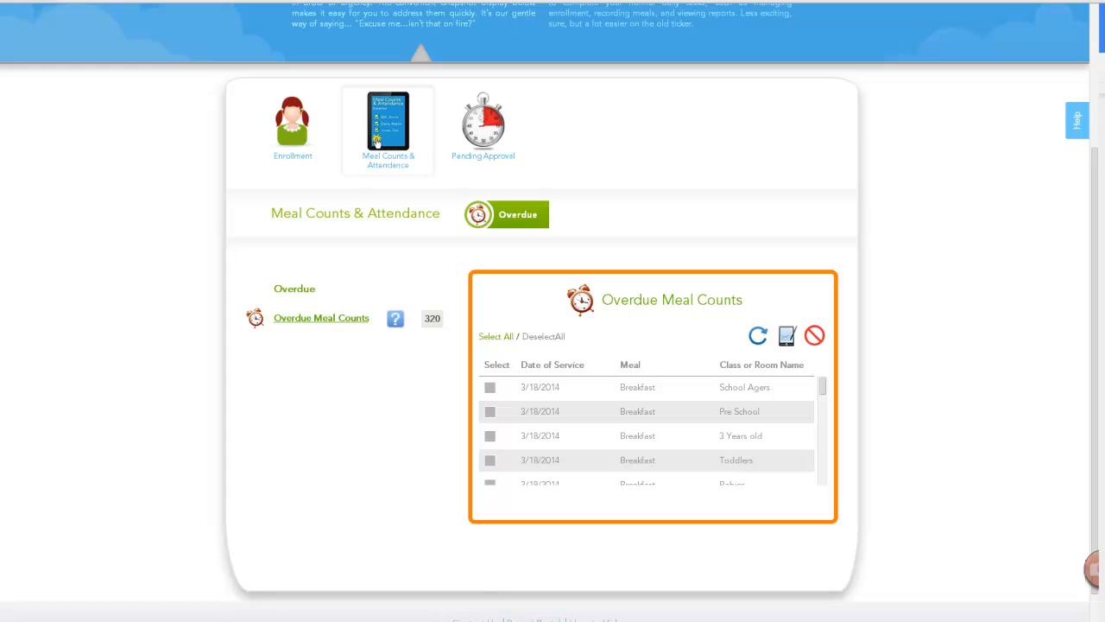
pyautogui.moveTo(855, 129)
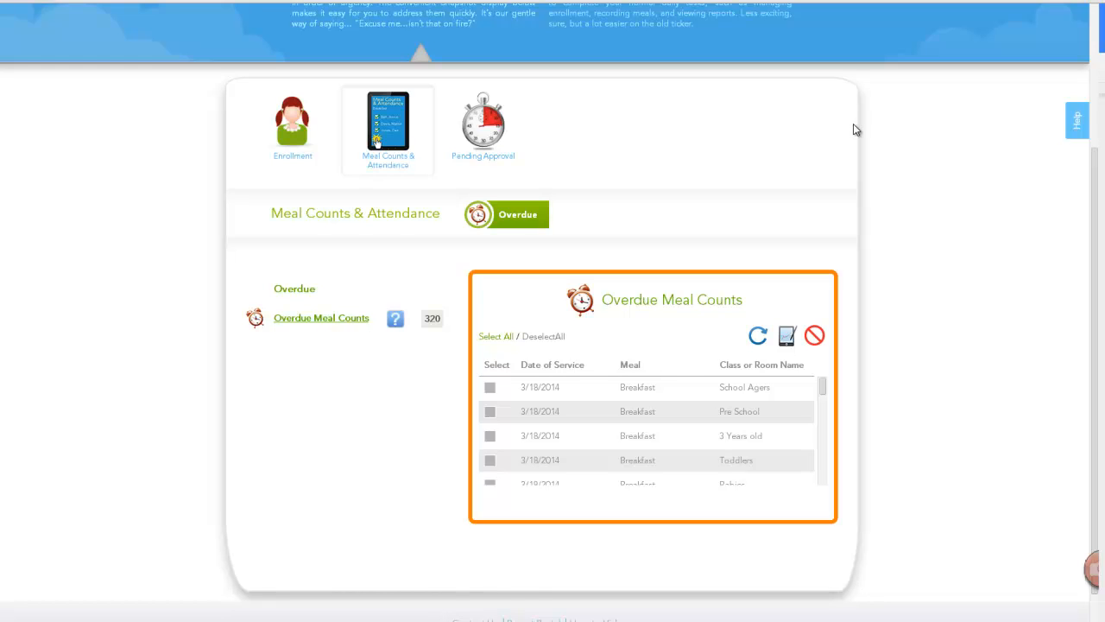
pyautogui.moveTo(434, 319)
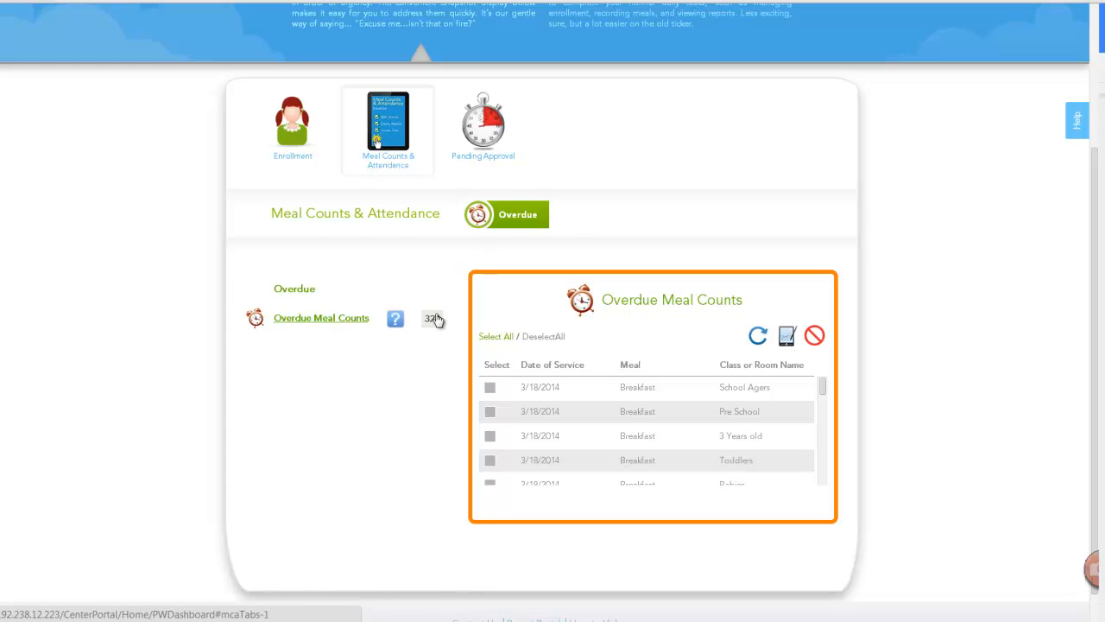
pyautogui.moveTo(436, 291)
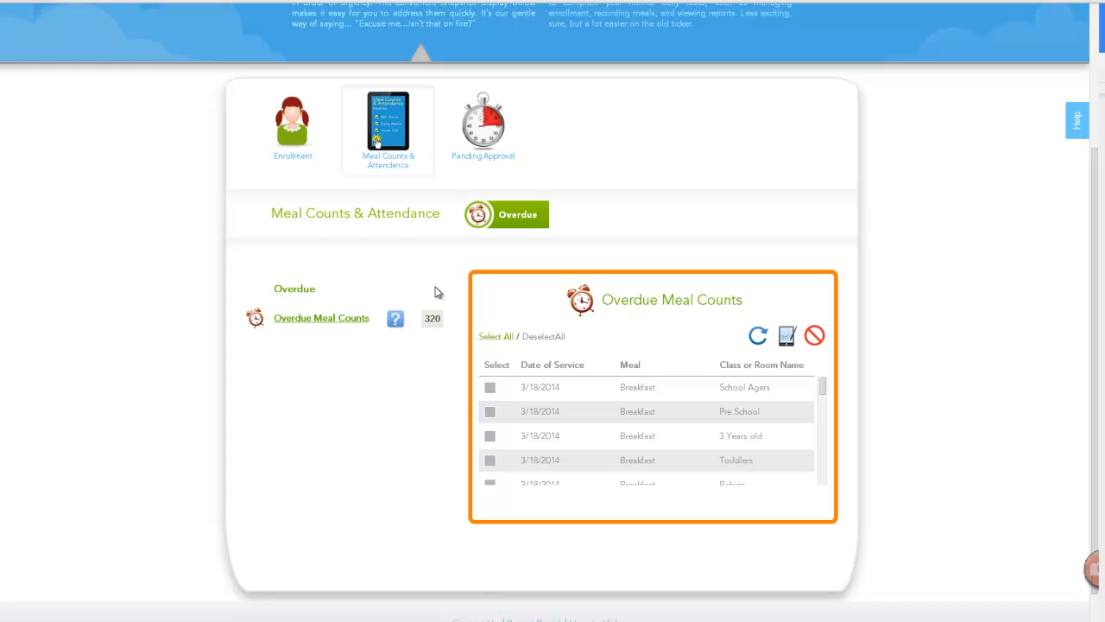
pyautogui.moveTo(493, 380)
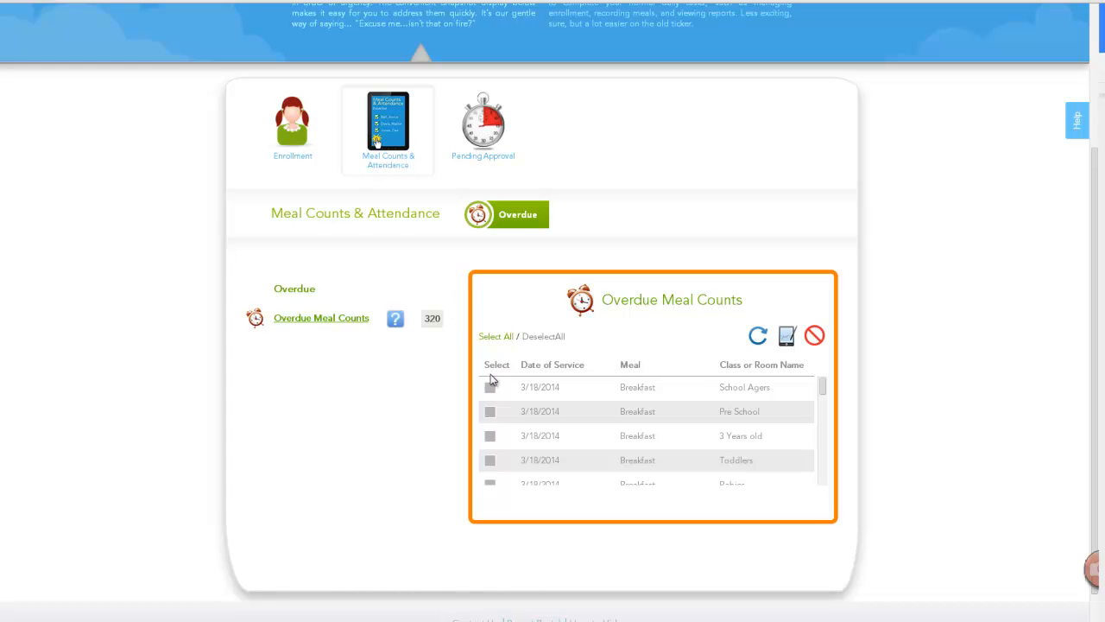
# - Open the overdue 3/18/2014 Breakfast School Agers row for recording
pyautogui.click(491, 387)
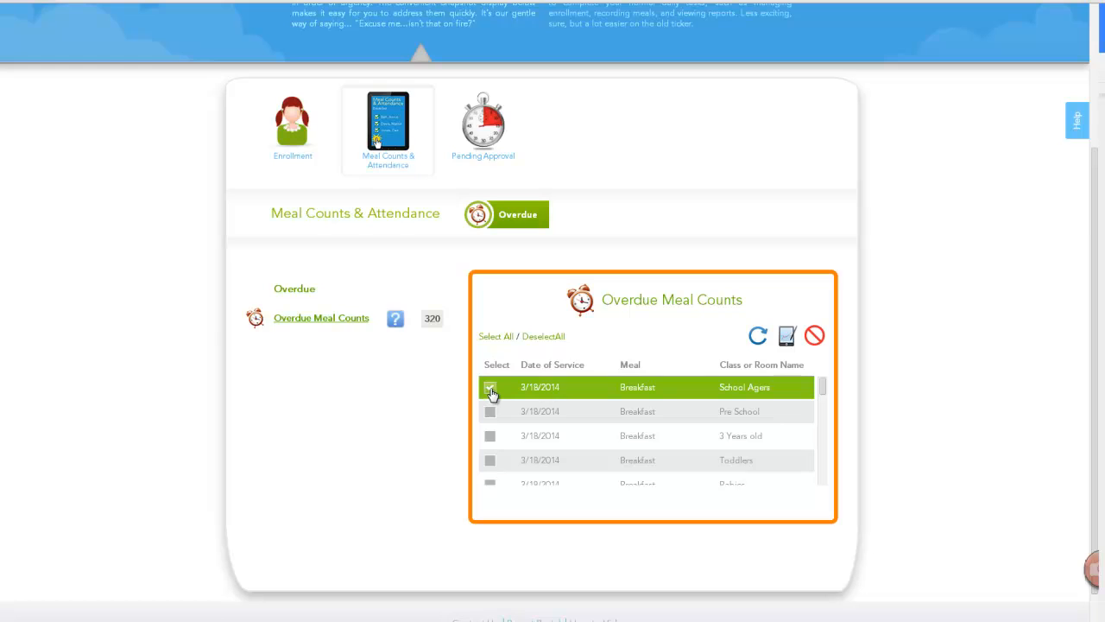
pyautogui.moveTo(787, 336)
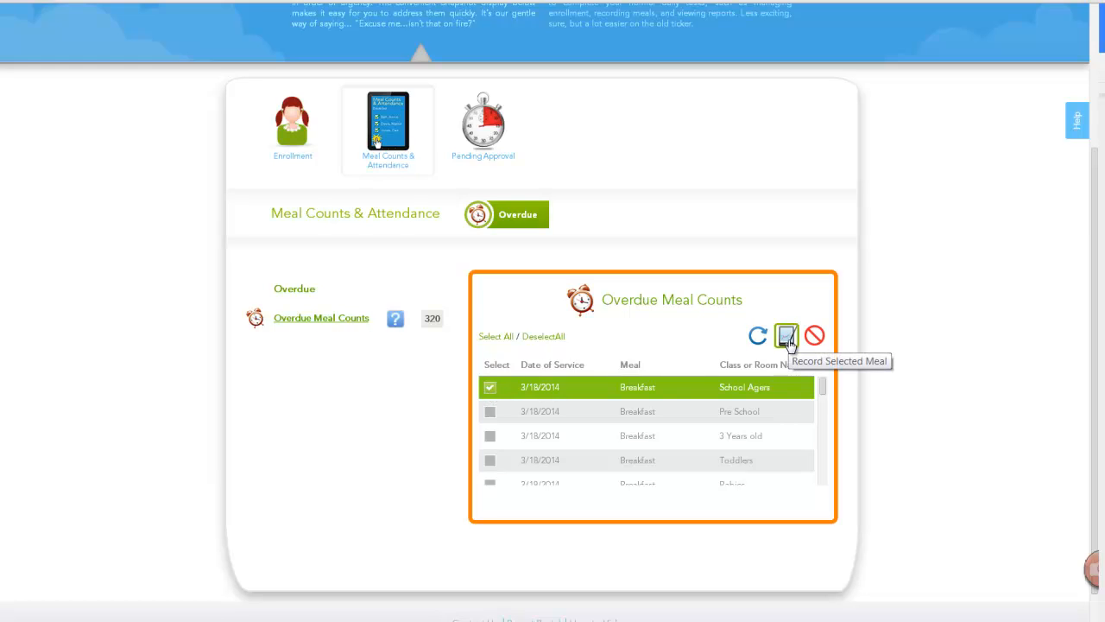
pyautogui.click(786, 335)
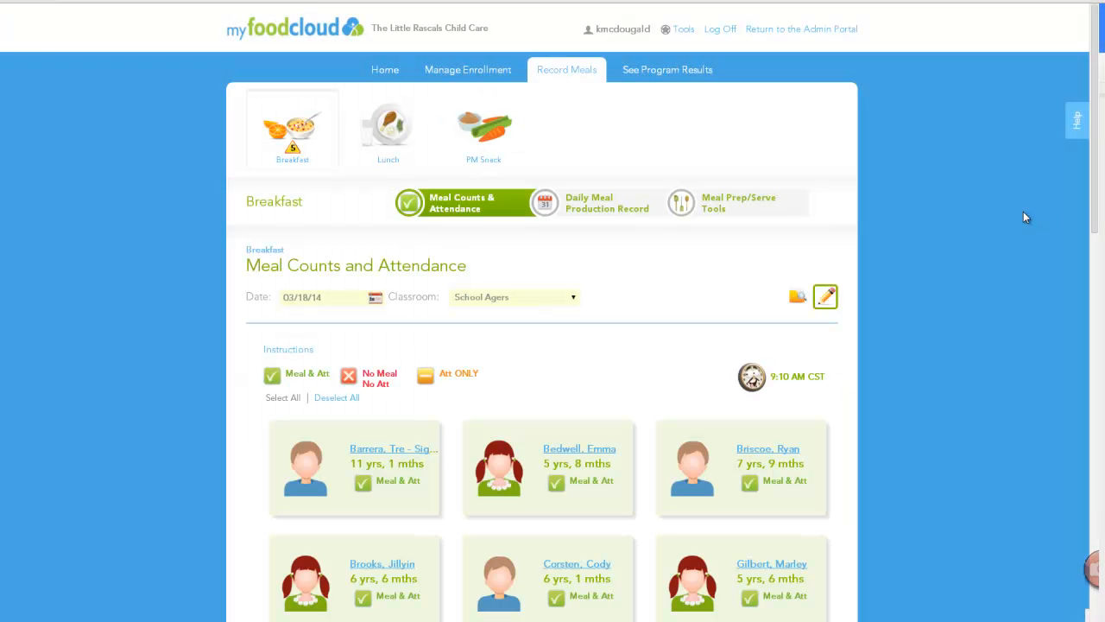
pyautogui.moveTo(1017, 215)
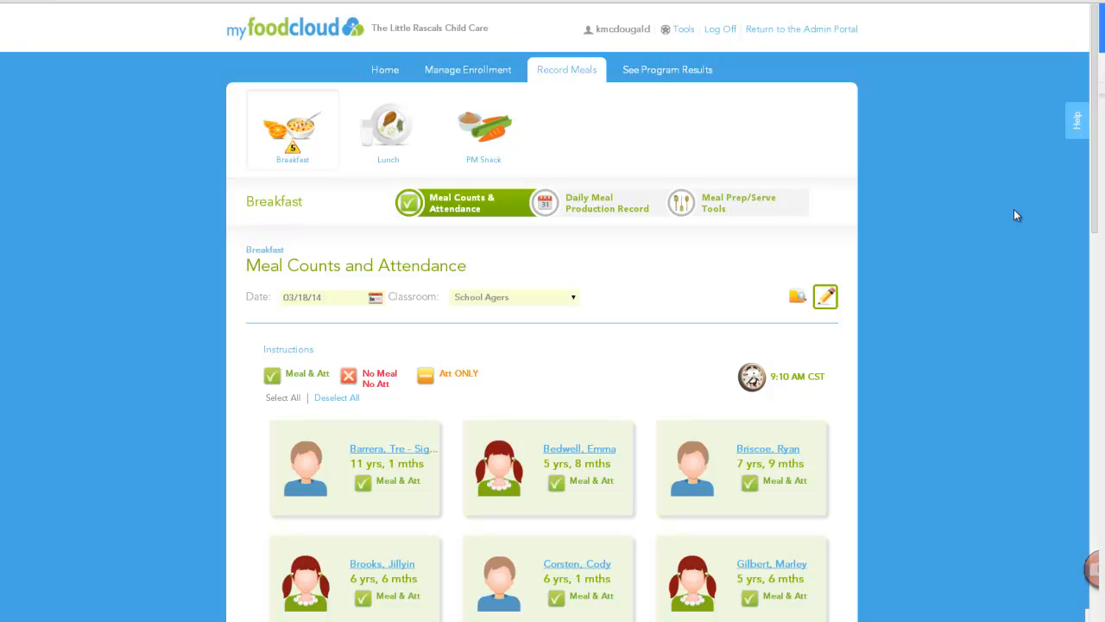
pyautogui.moveTo(939, 310)
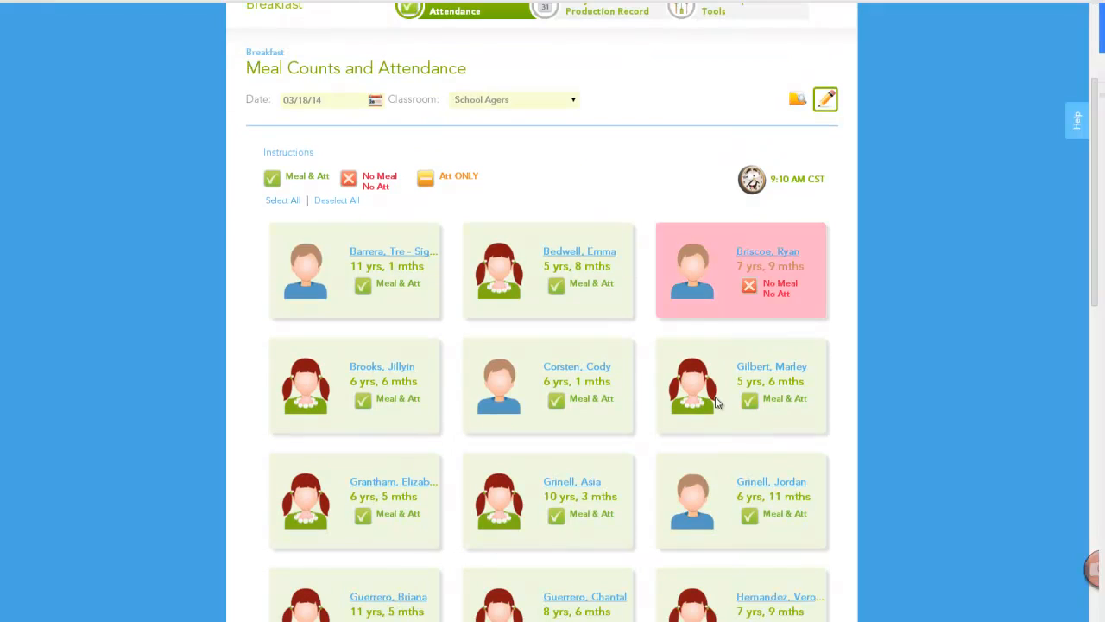
# - Mark one child No Meal No Att on the 03/18/14 breakfast and save
pyautogui.scroll(-3)
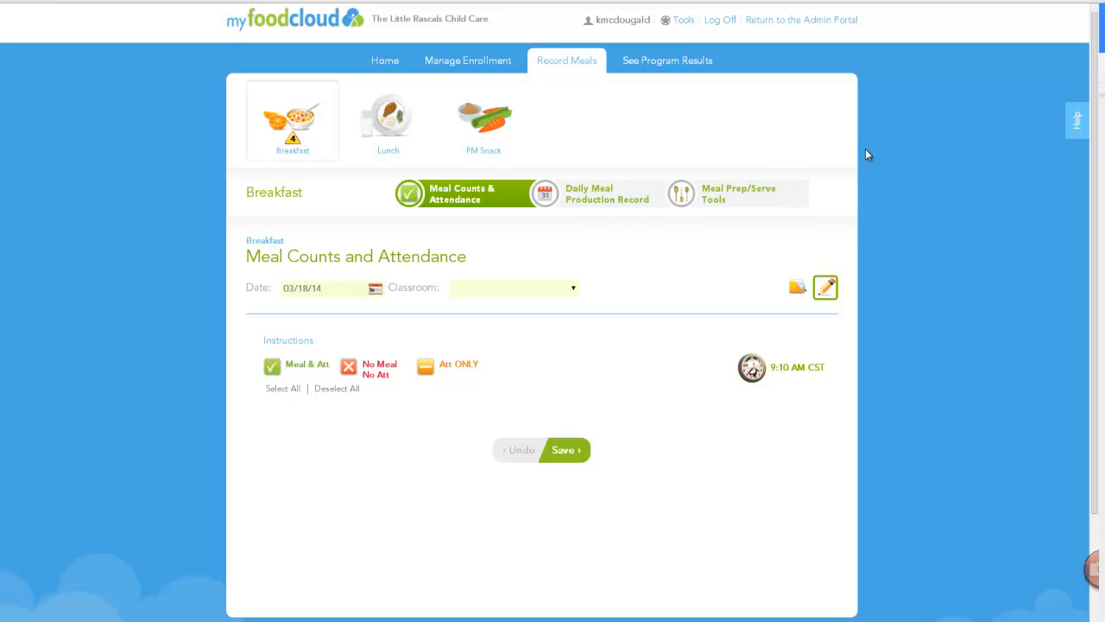
pyautogui.click(293, 19)
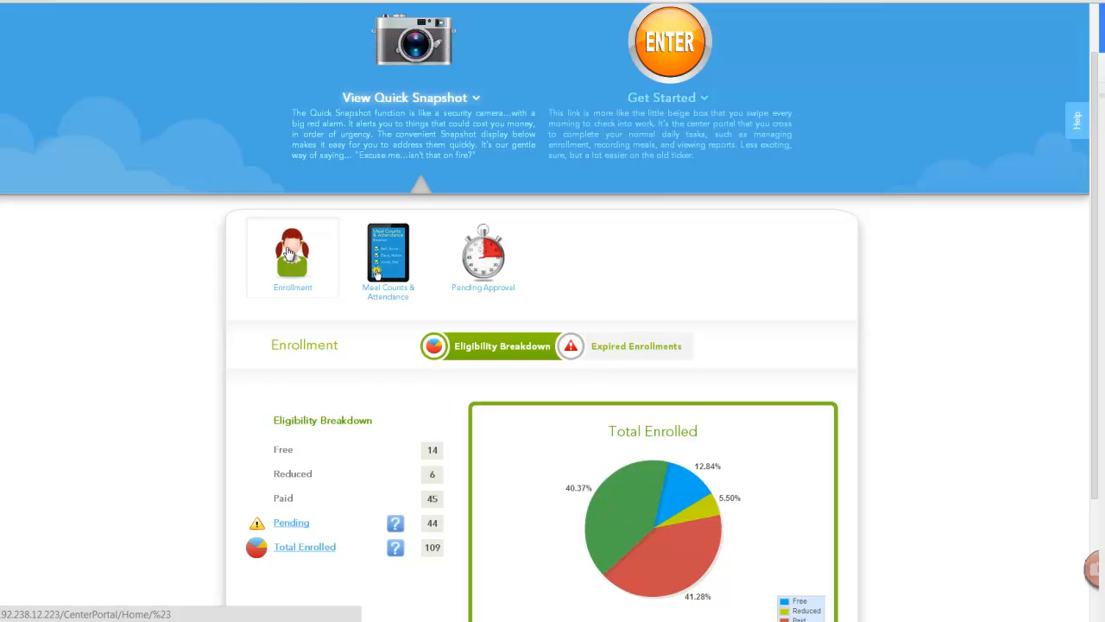
pyautogui.moveTo(553, 310)
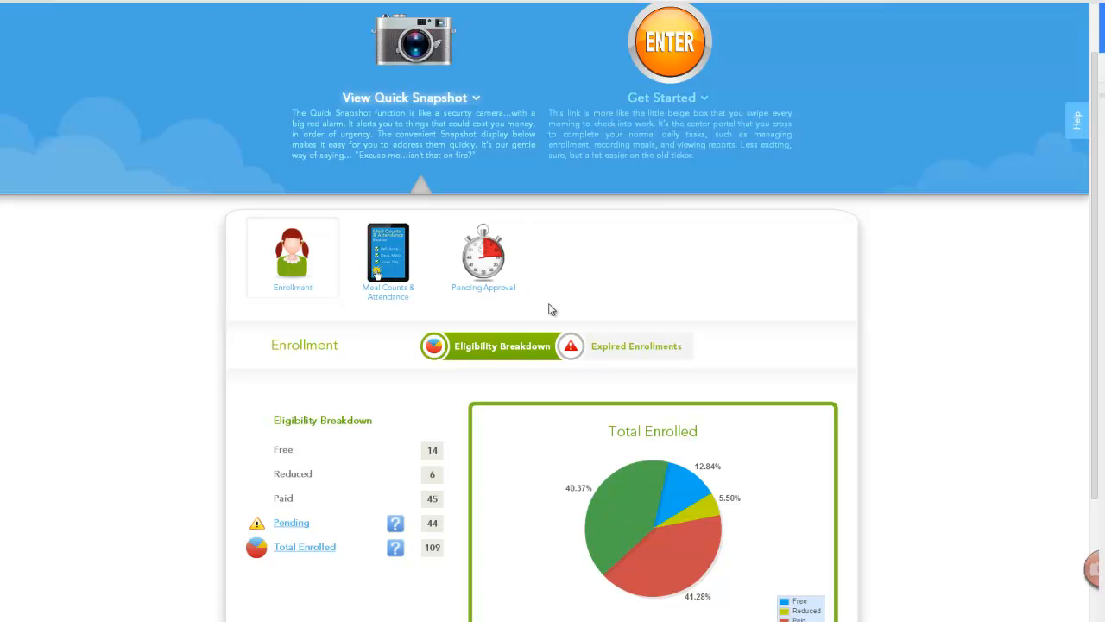
# - Tick the first of 31 recently expired enrollments, then return to Eligibility Breakdown
pyautogui.click(637, 345)
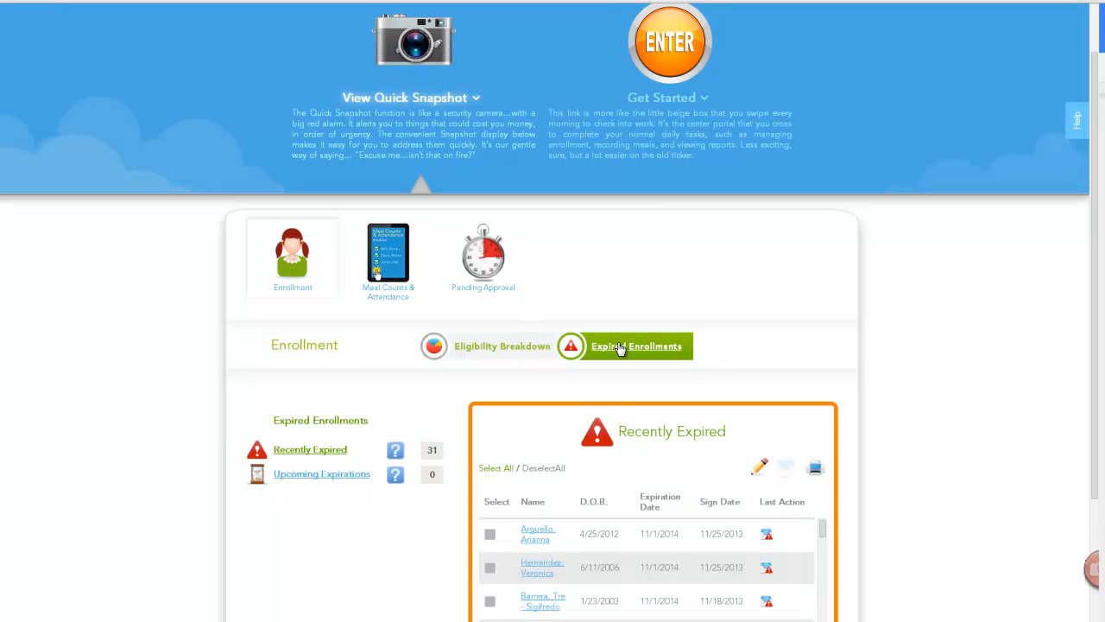
pyautogui.scroll(-3)
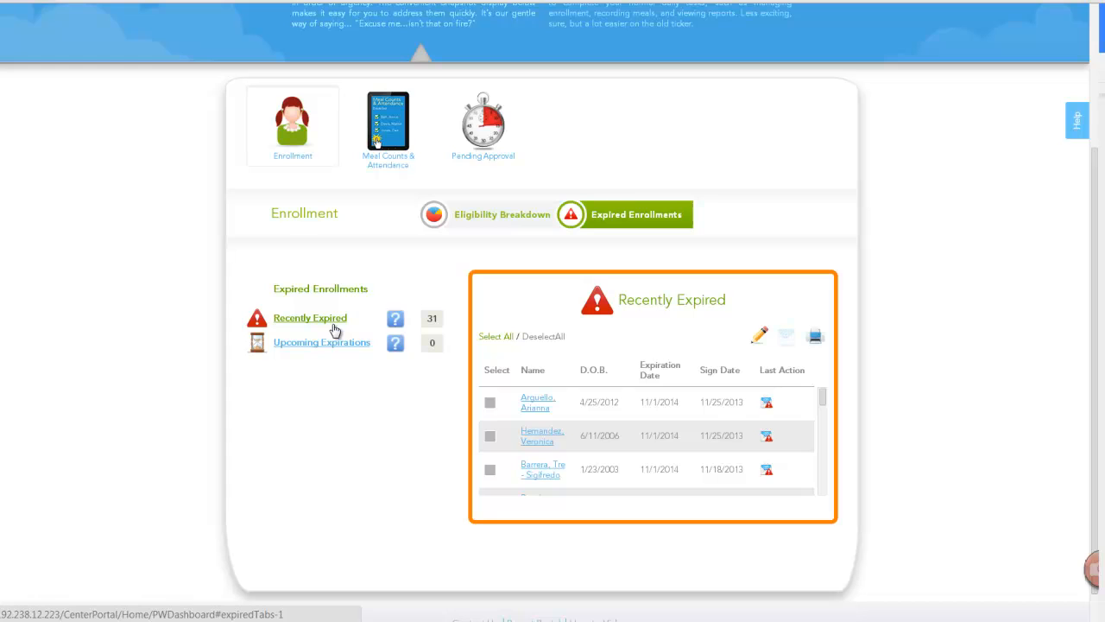
pyautogui.moveTo(326, 370)
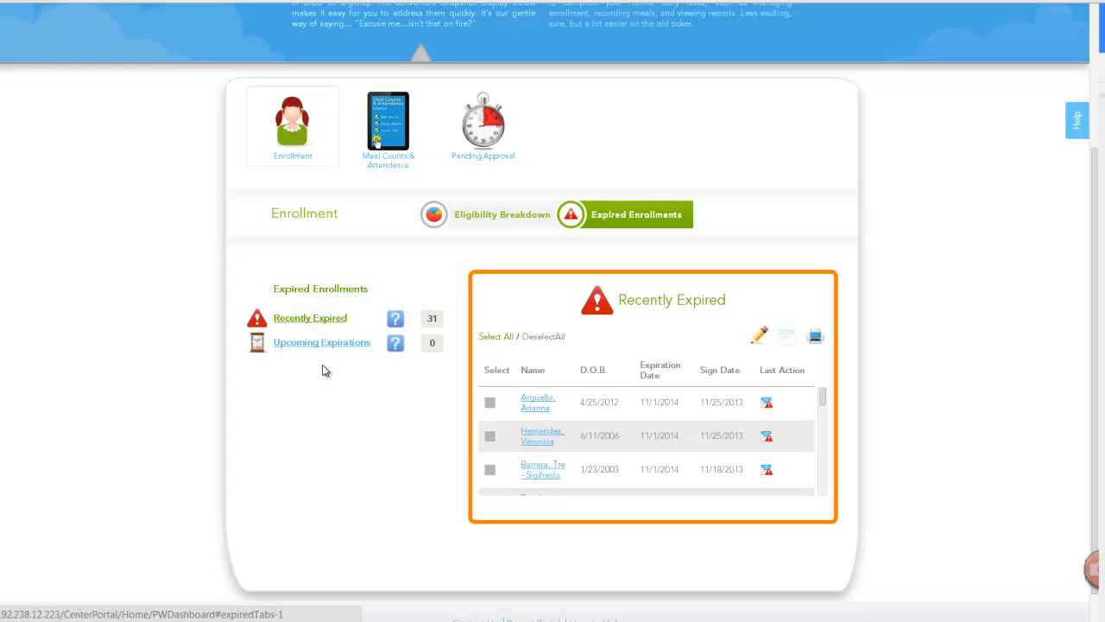
pyautogui.moveTo(331, 350)
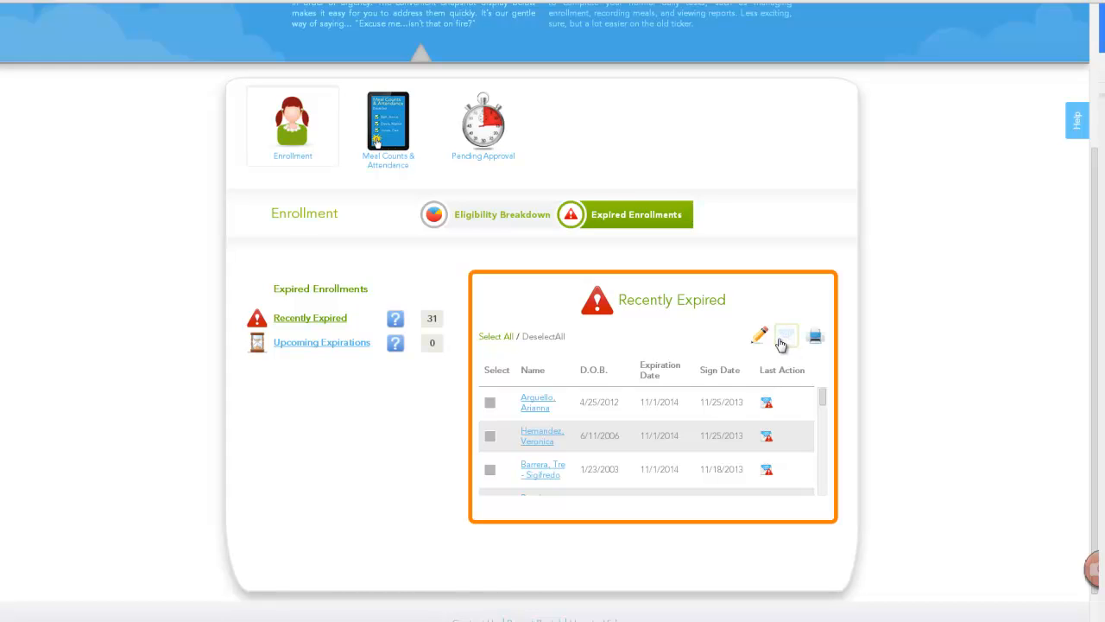
pyautogui.moveTo(786, 336)
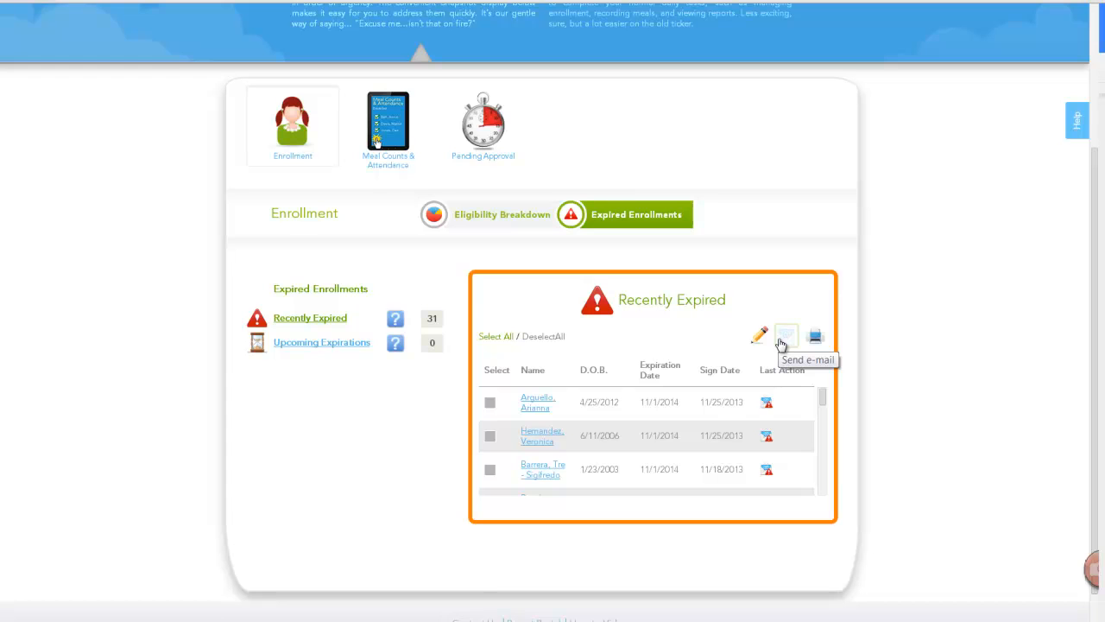
pyautogui.click(489, 403)
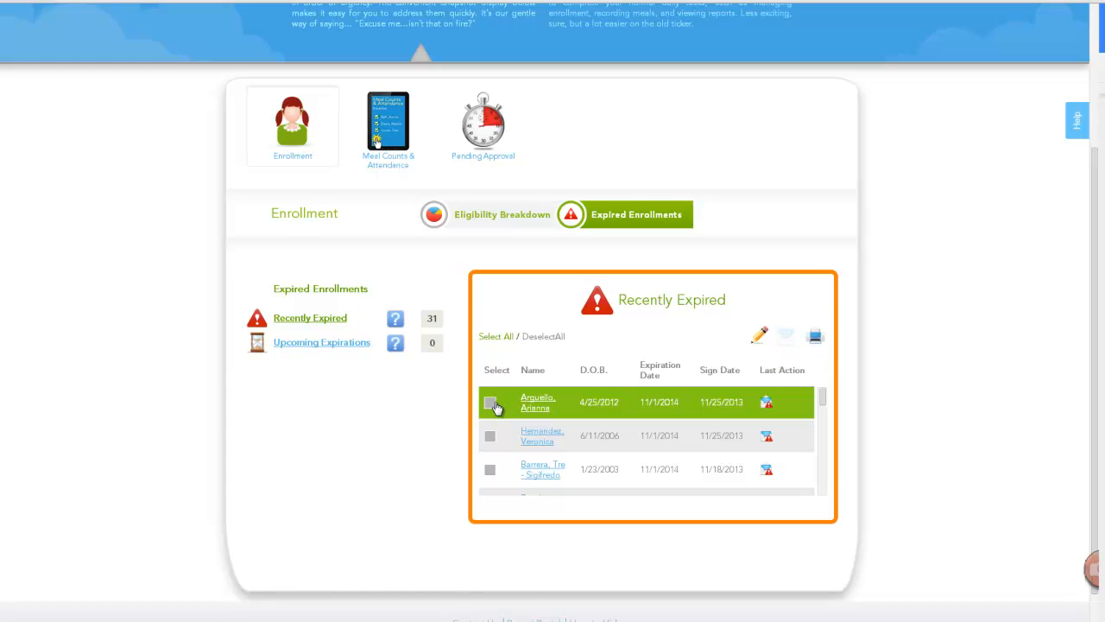
pyautogui.click(490, 403)
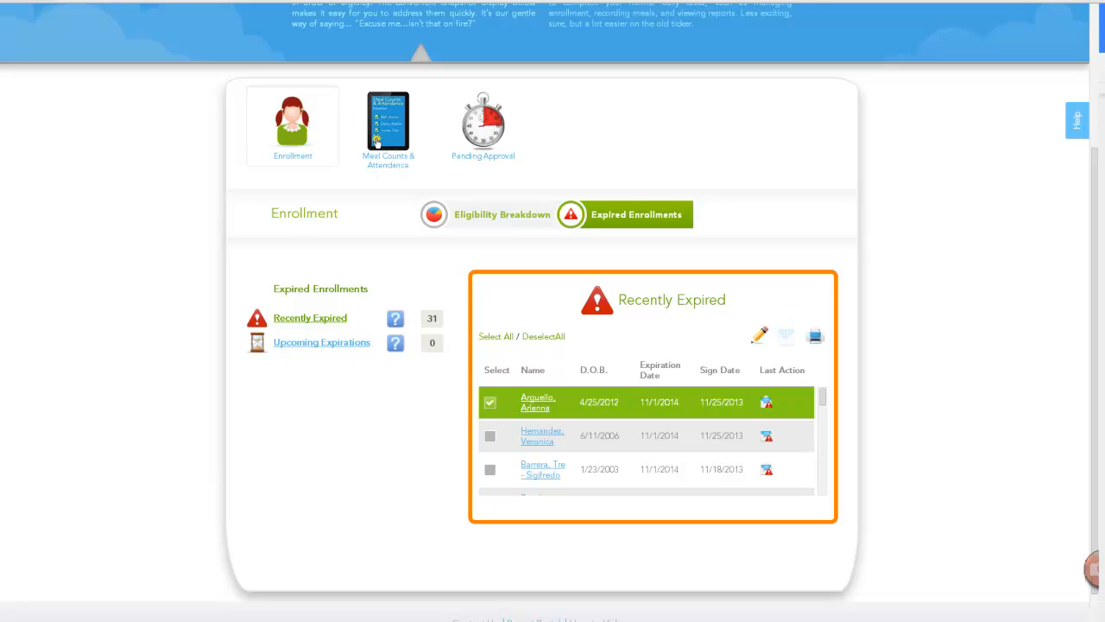
pyautogui.moveTo(786, 280)
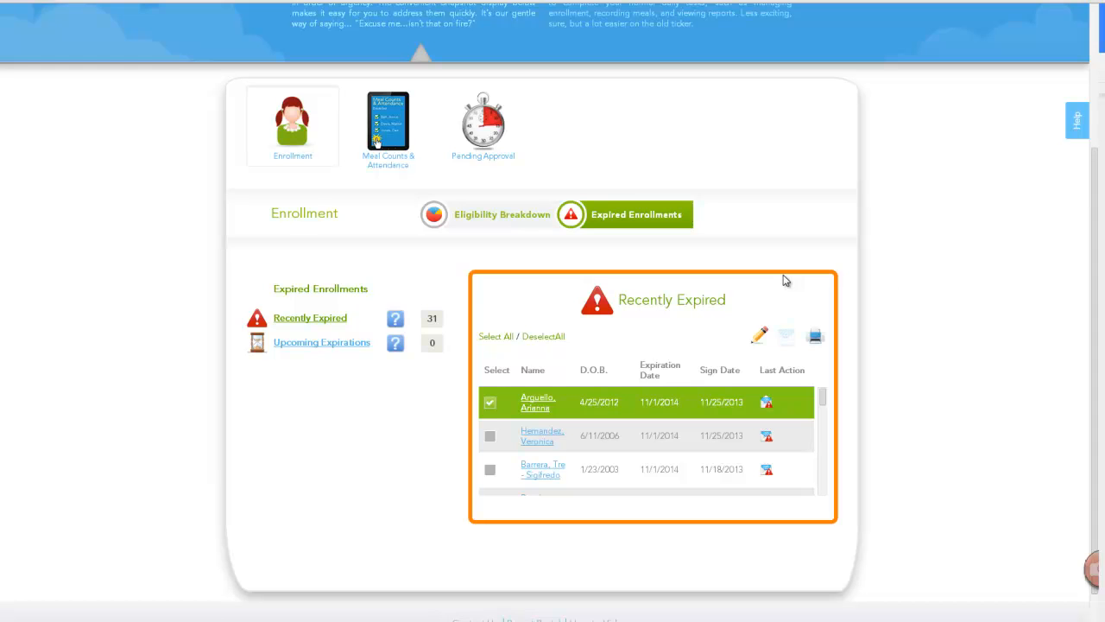
pyautogui.click(501, 215)
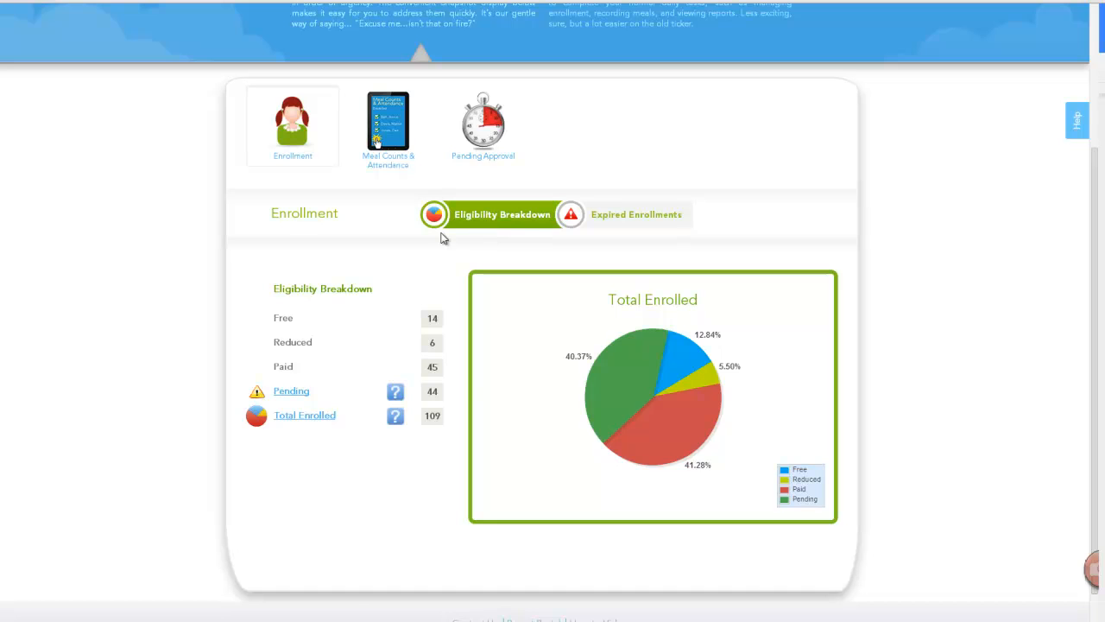
# - List the 44 pending enrollments with Include "Expired" ticked
pyautogui.click(291, 390)
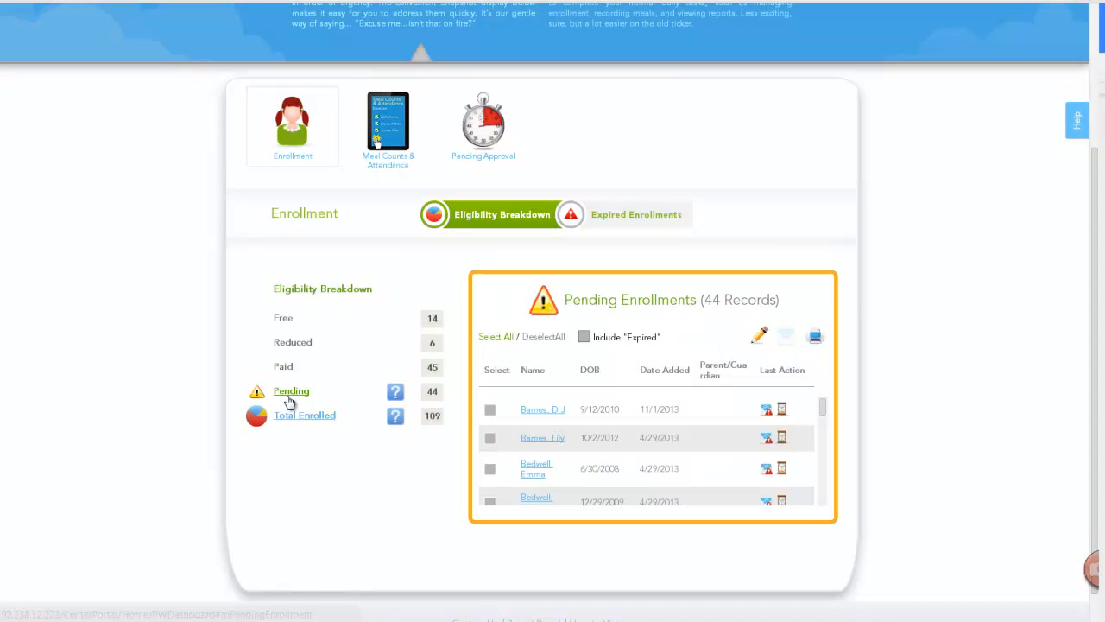
pyautogui.moveTo(875, 418)
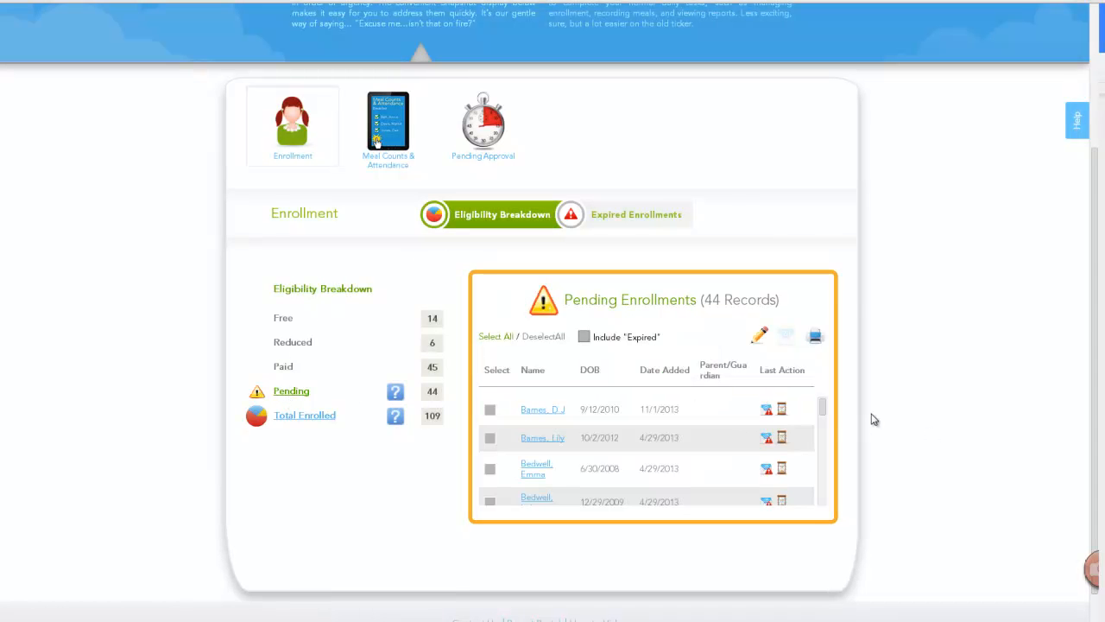
pyautogui.scroll(-3)
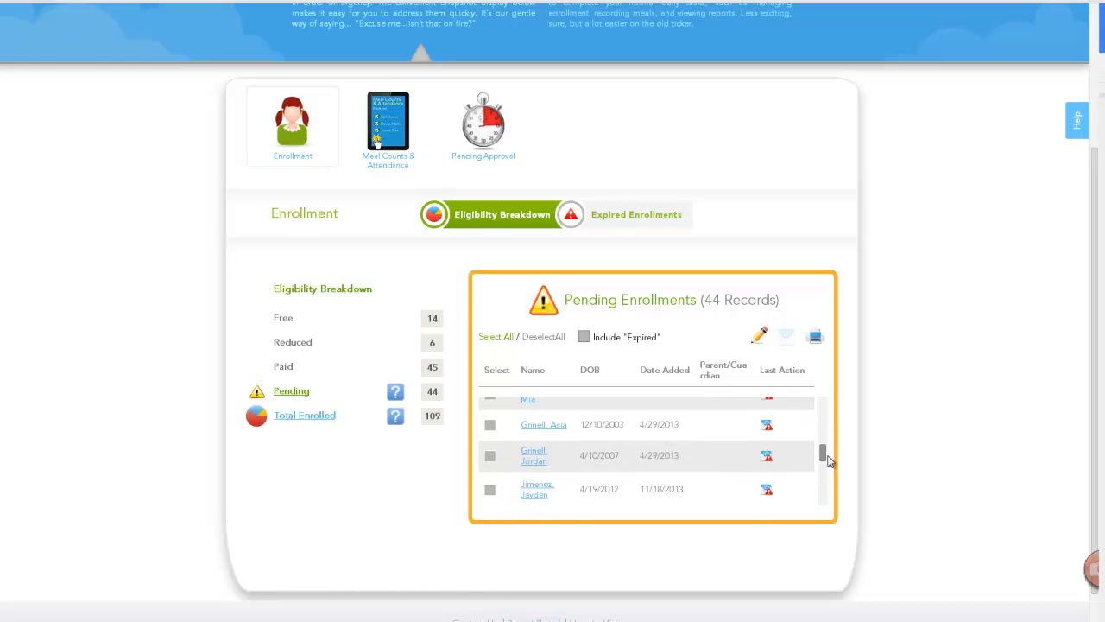
pyautogui.scroll(-3)
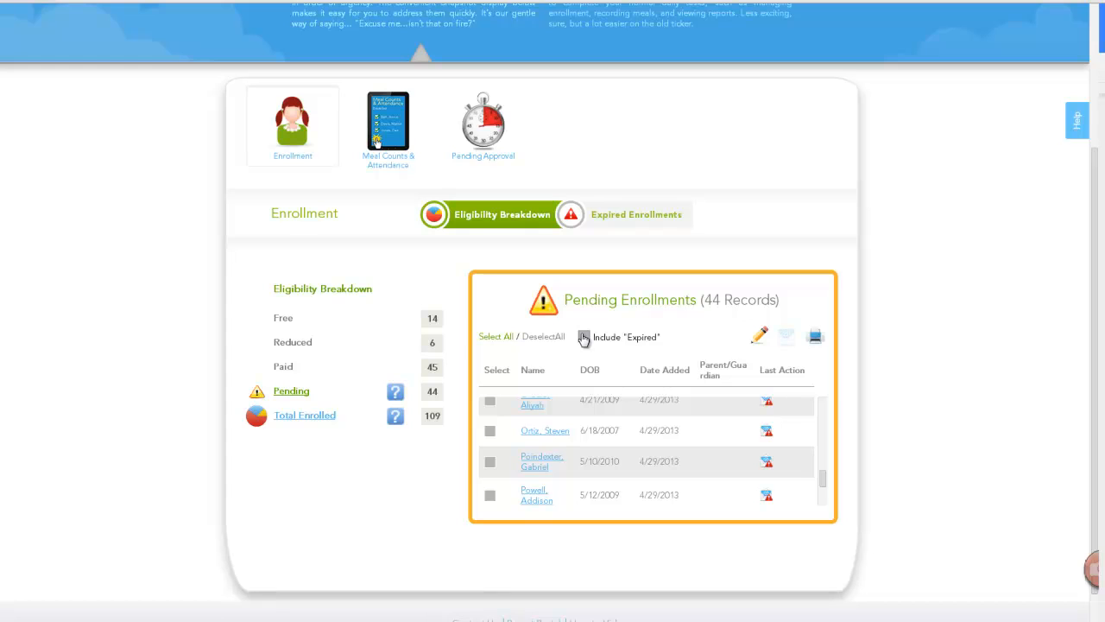
pyautogui.click(584, 337)
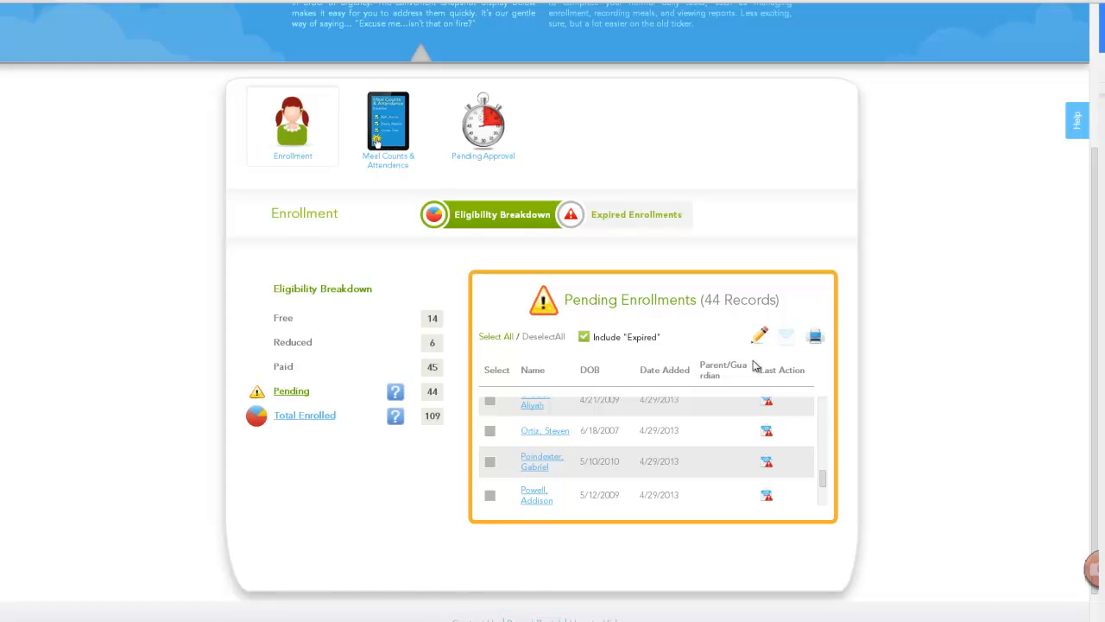
pyautogui.moveTo(755, 367)
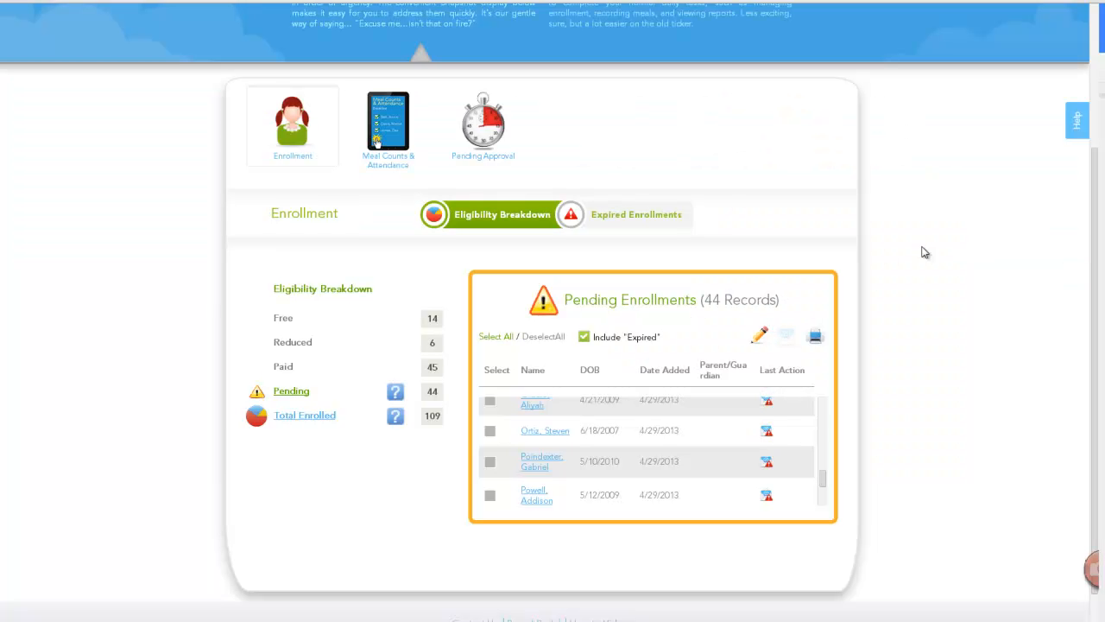
pyautogui.moveTo(913, 252)
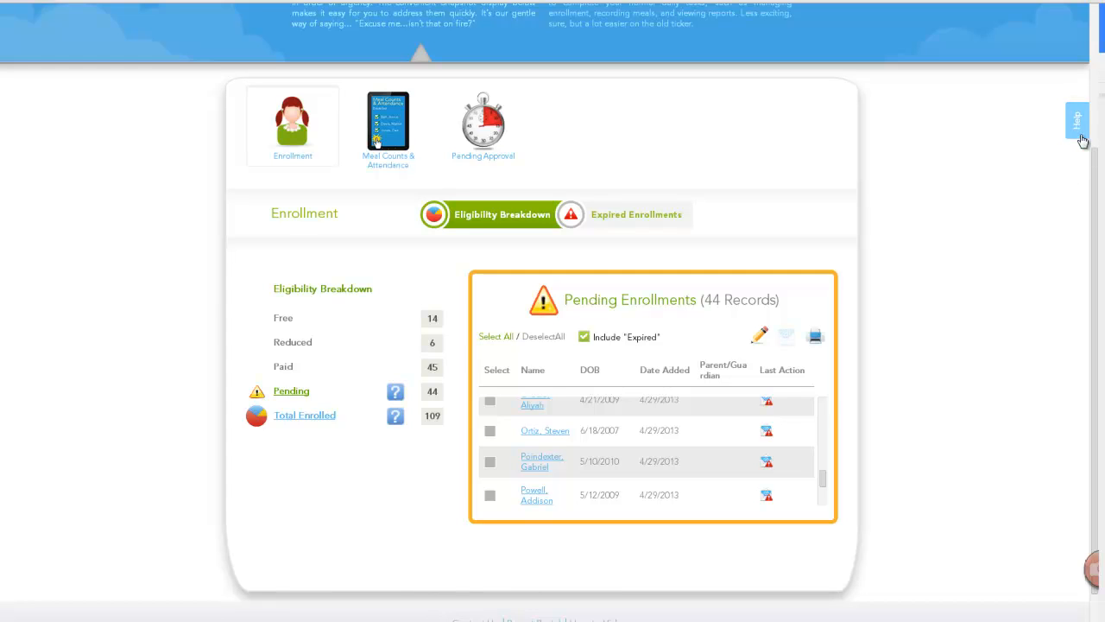
pyautogui.moveTo(967, 280)
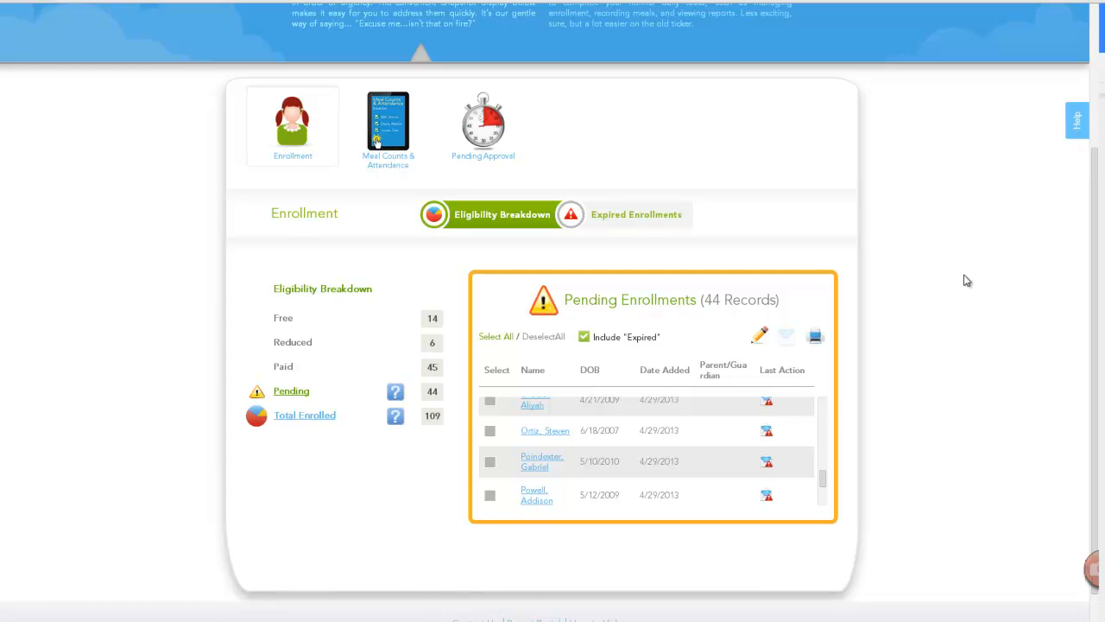